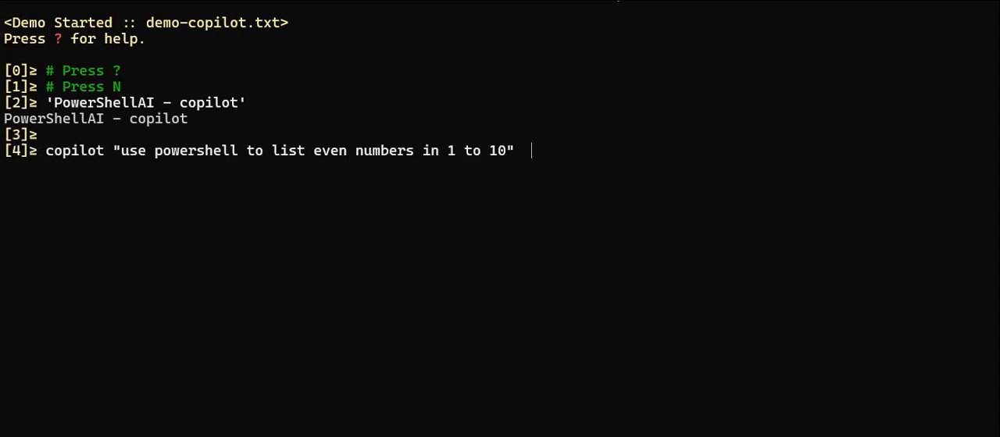
Step: Run copilot's even-numbers code printing 2 through 10, then submit the odd-numbers request
key(Return)
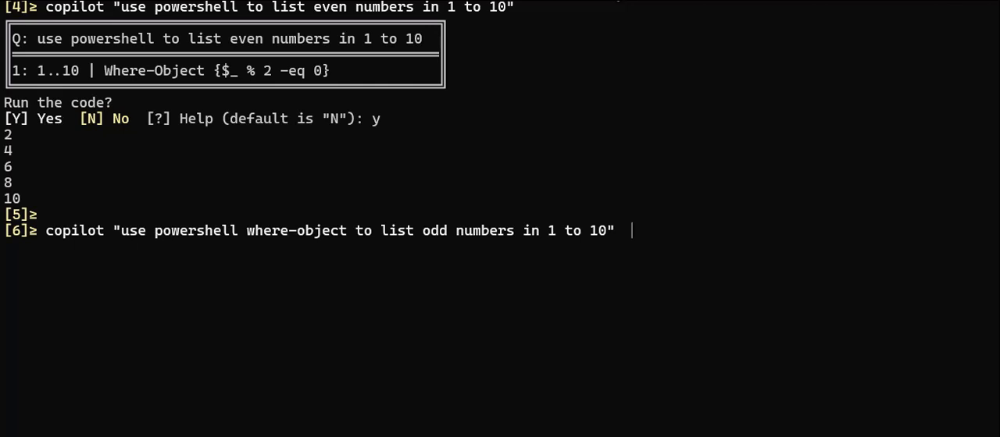
key(Return)
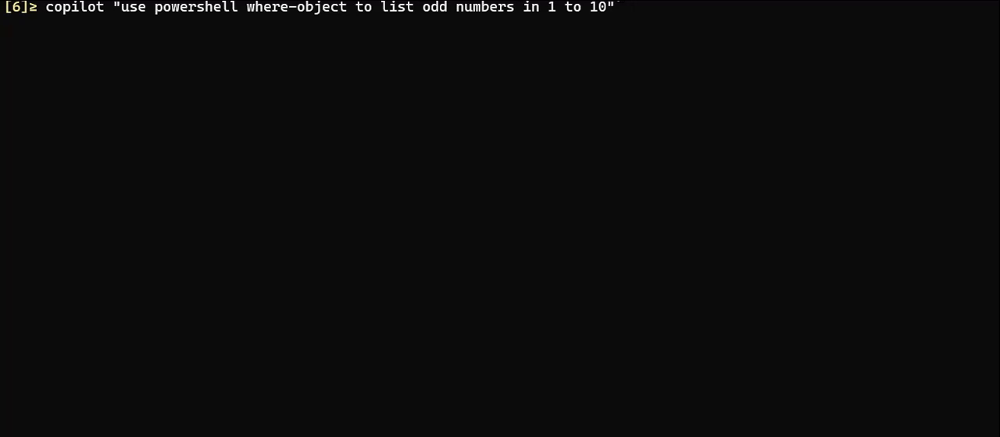
Step: Submit the odd-numbers copilot query and approve running its Where-Object filter with y
key(Return)
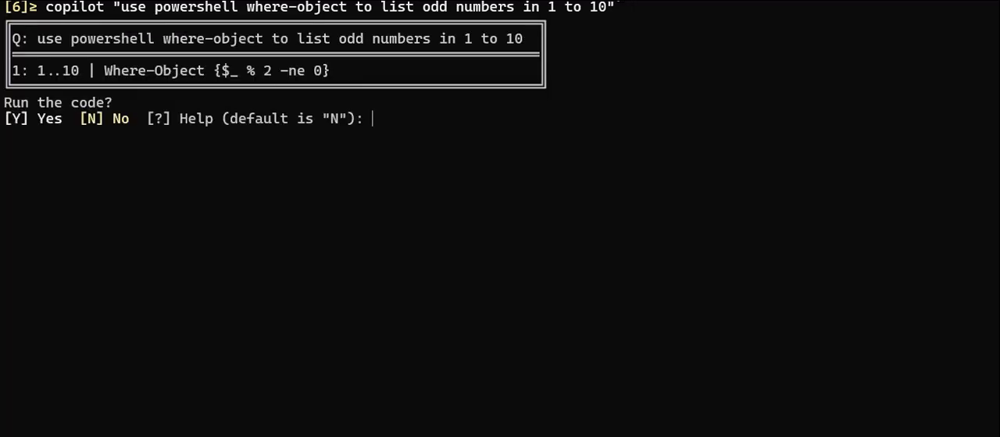
text(y)
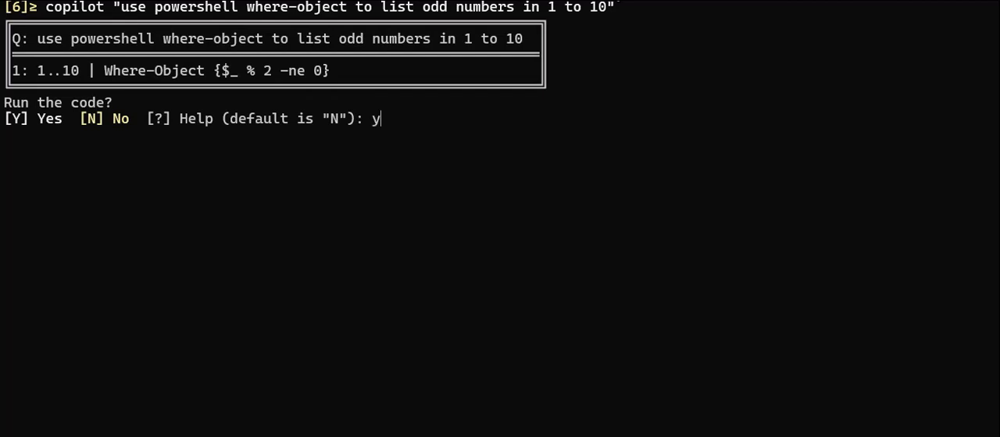
key(Return)
text(copilot "use powershell: list files starting with test in this dir")
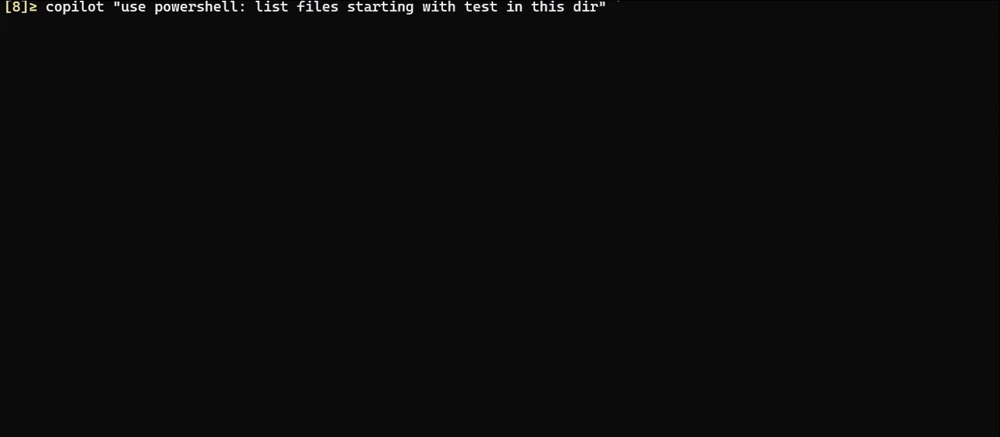
Step: Decline copilot's Get-ChildItem 'test*' suggestion and submit the regex email-split request
key(Return)
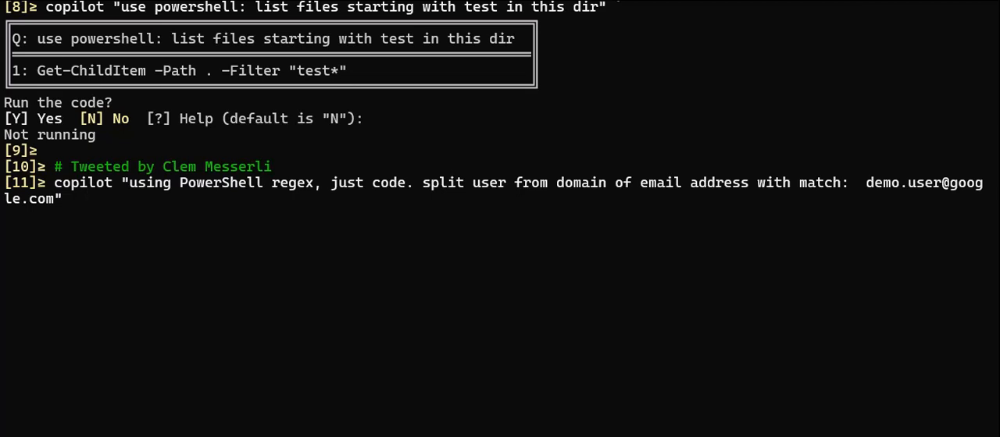
mouse_move(88, 199)
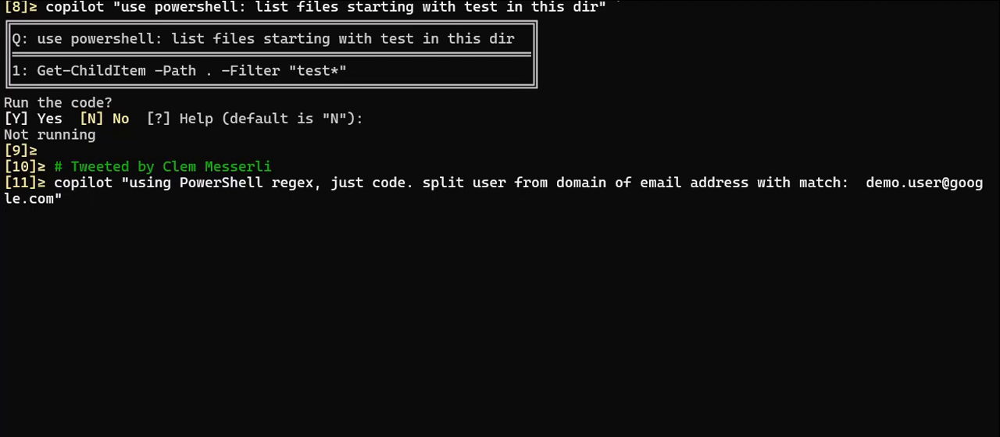
key(Return)
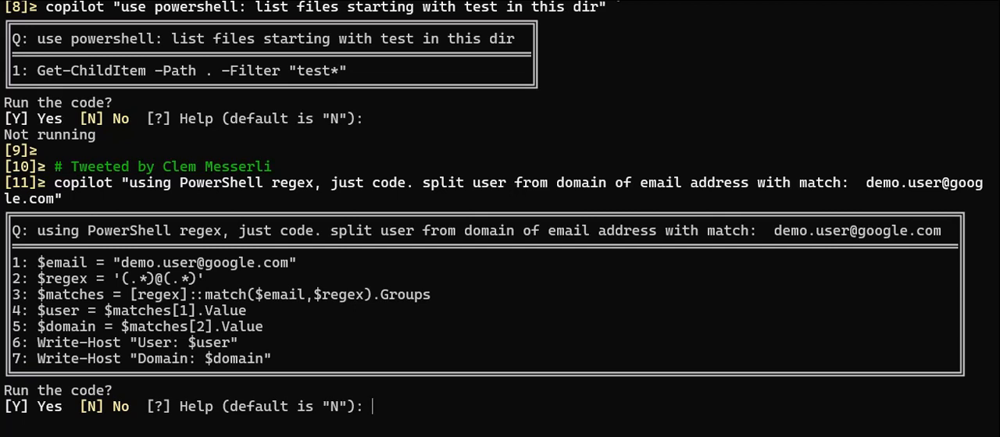
Step: Approve copilot's regex code with y, printing user demo.user and domain google.com
text(y)
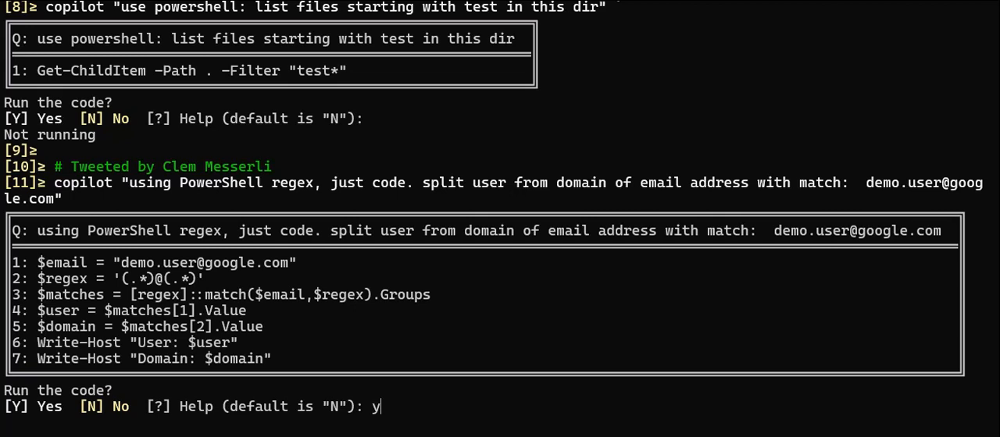
key(Return)
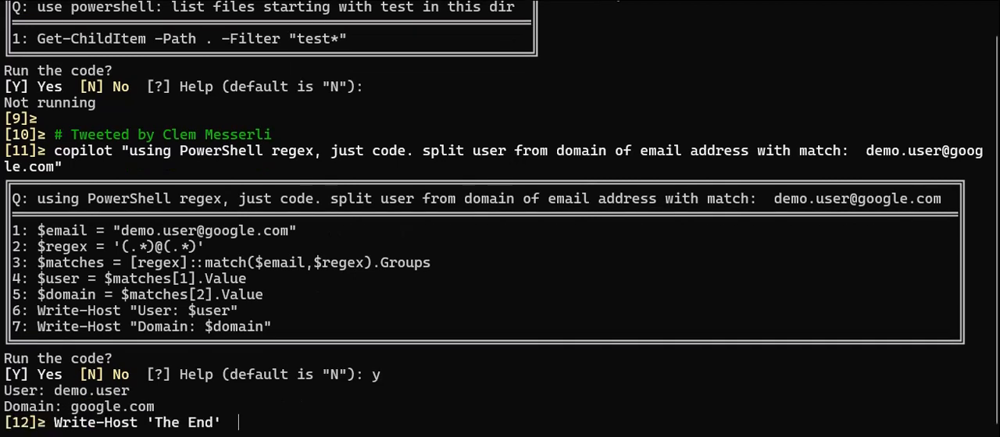
mouse_move(217, 246)
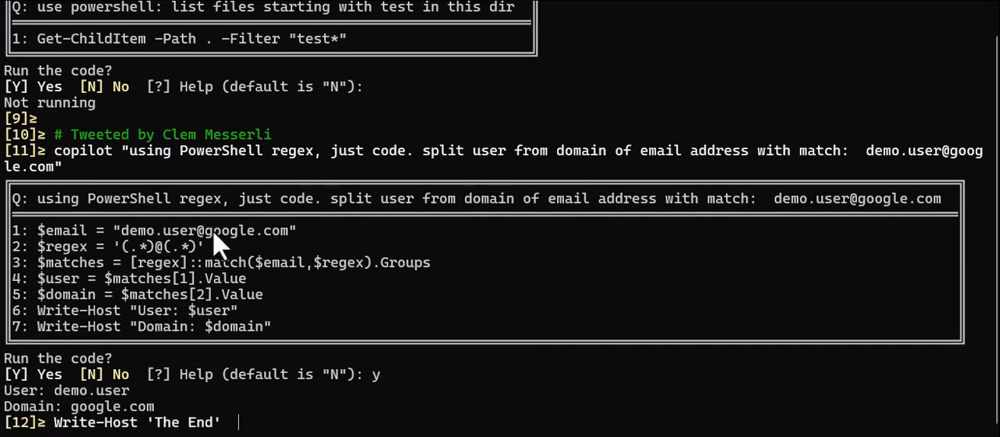
mouse_move(742, 66)
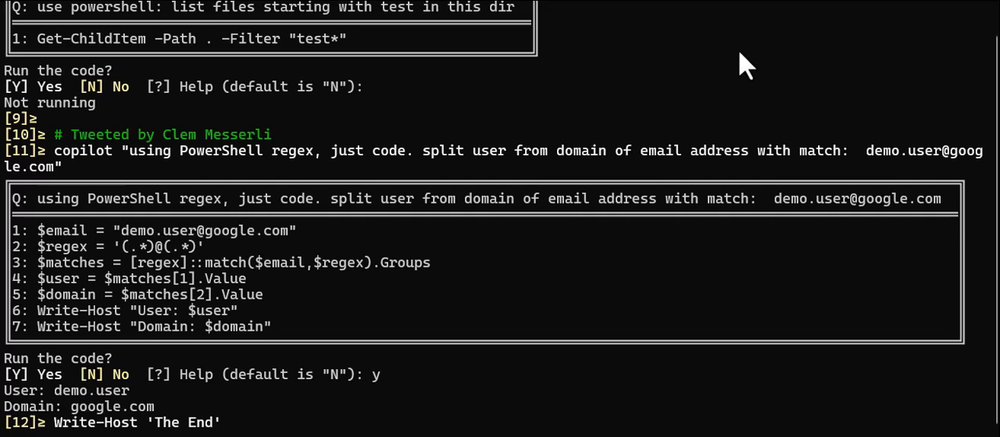
mouse_move(756, 61)
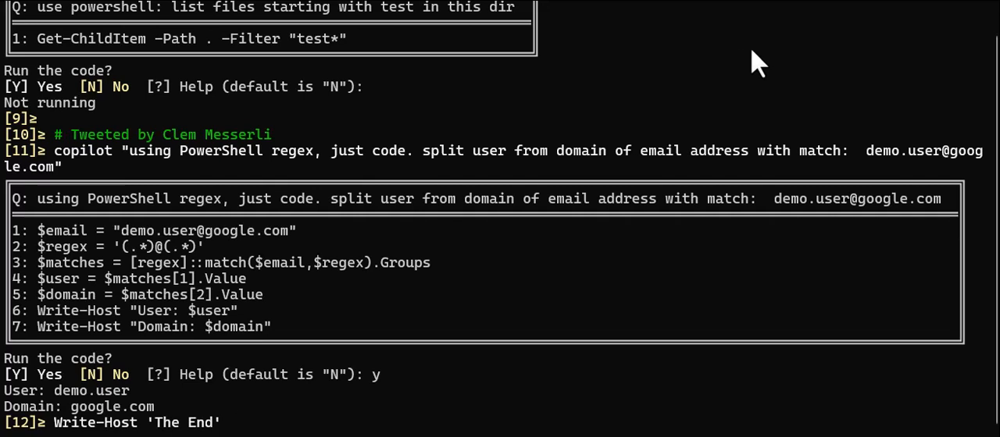